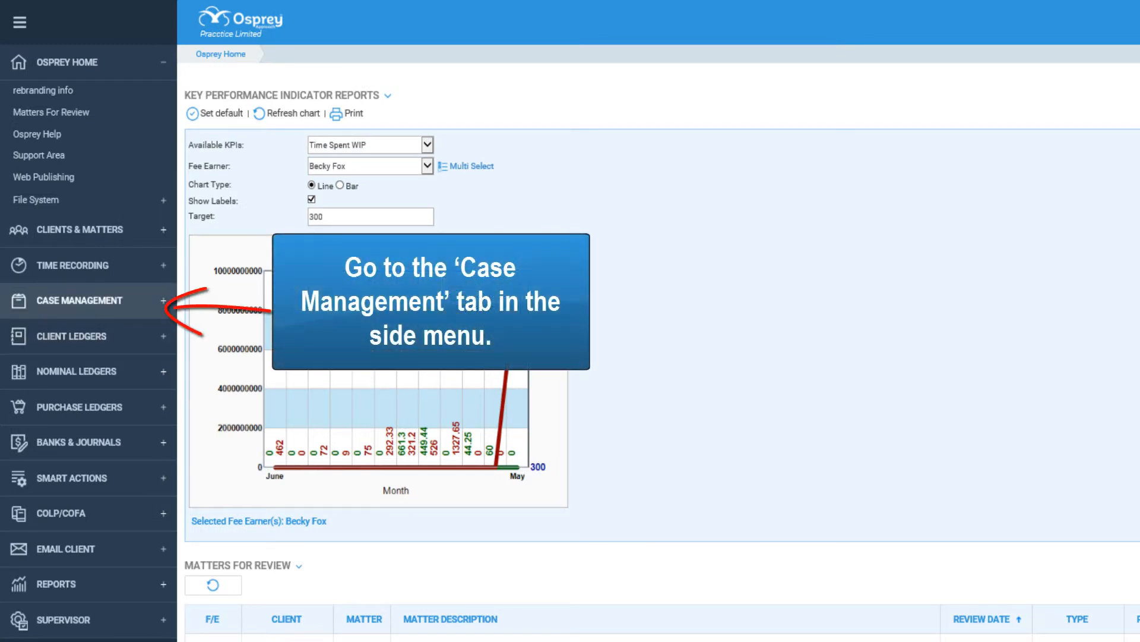
# Go to Document Production for matter DA0001/1 via Case Management
pyautogui.click(79, 300)
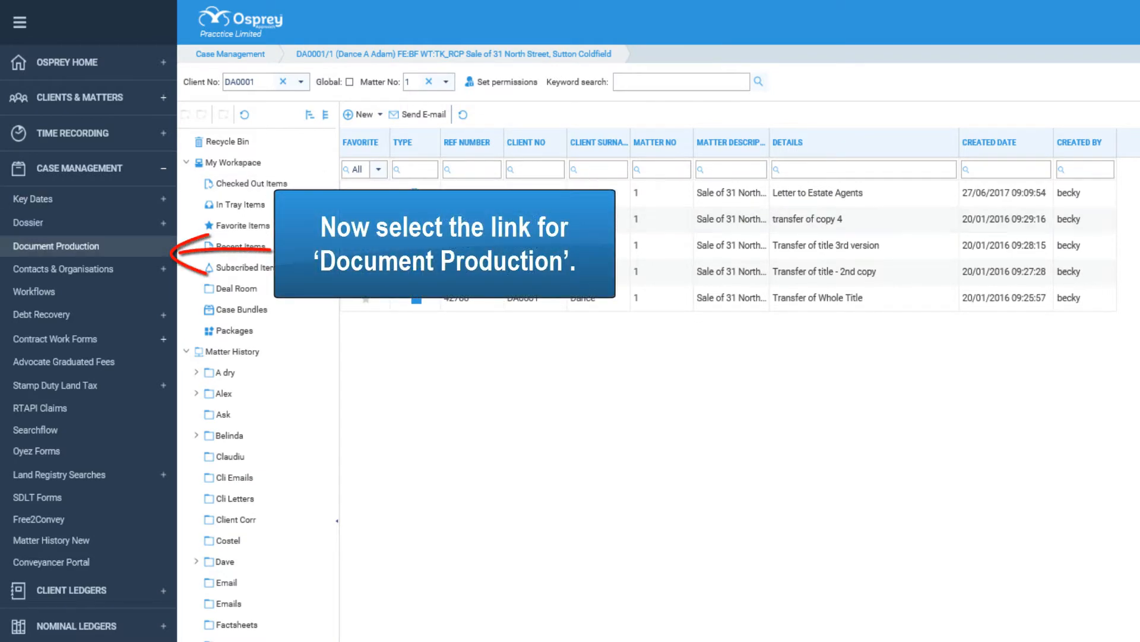
pyautogui.click(56, 246)
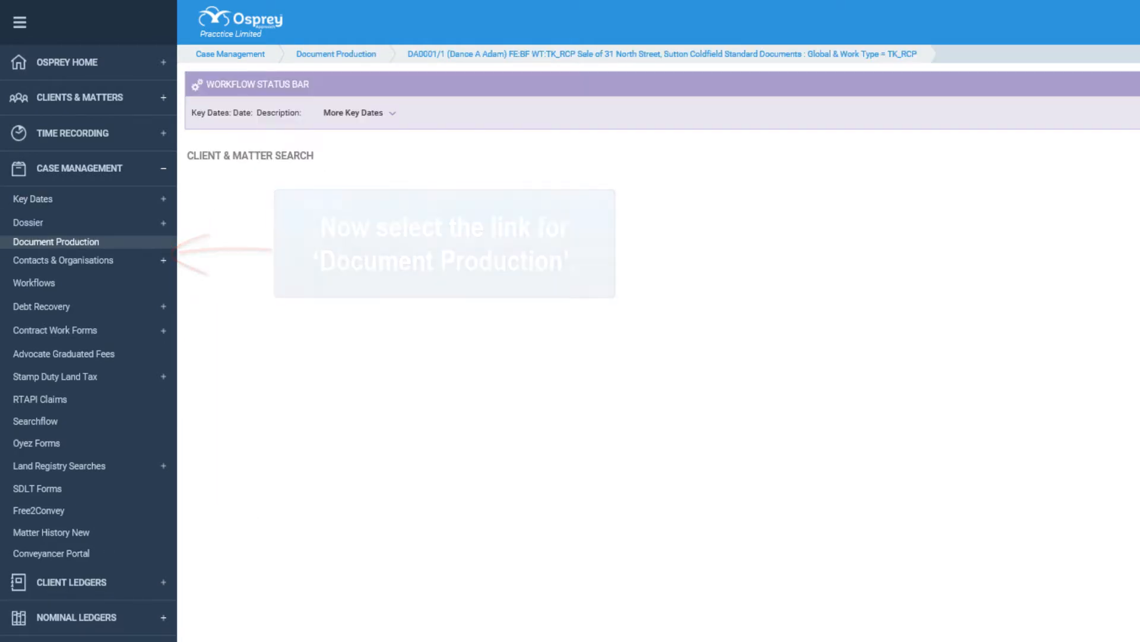
# Set the Expert Type filter to Client for the matter's templates
pyautogui.click(56, 241)
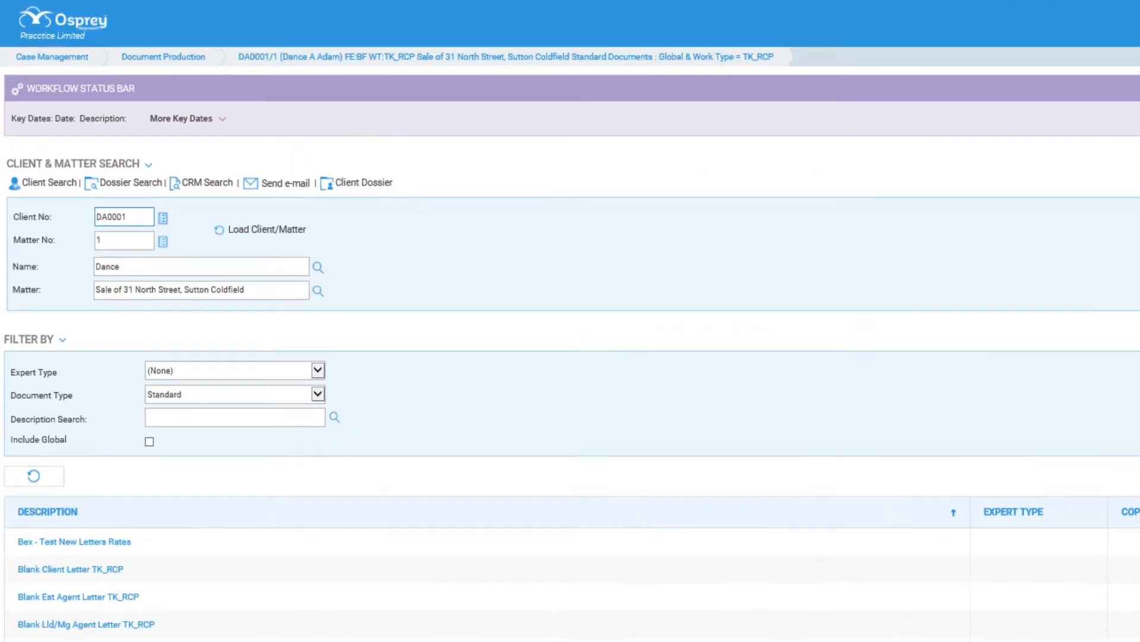
pyautogui.click(234, 370)
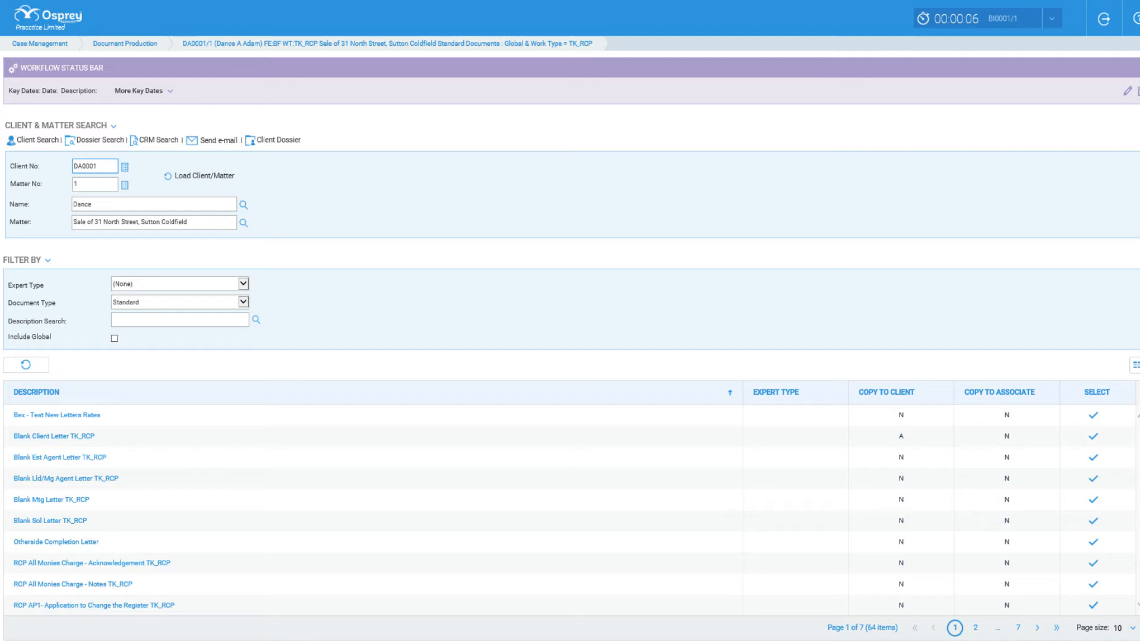
pyautogui.moveTo(179, 283)
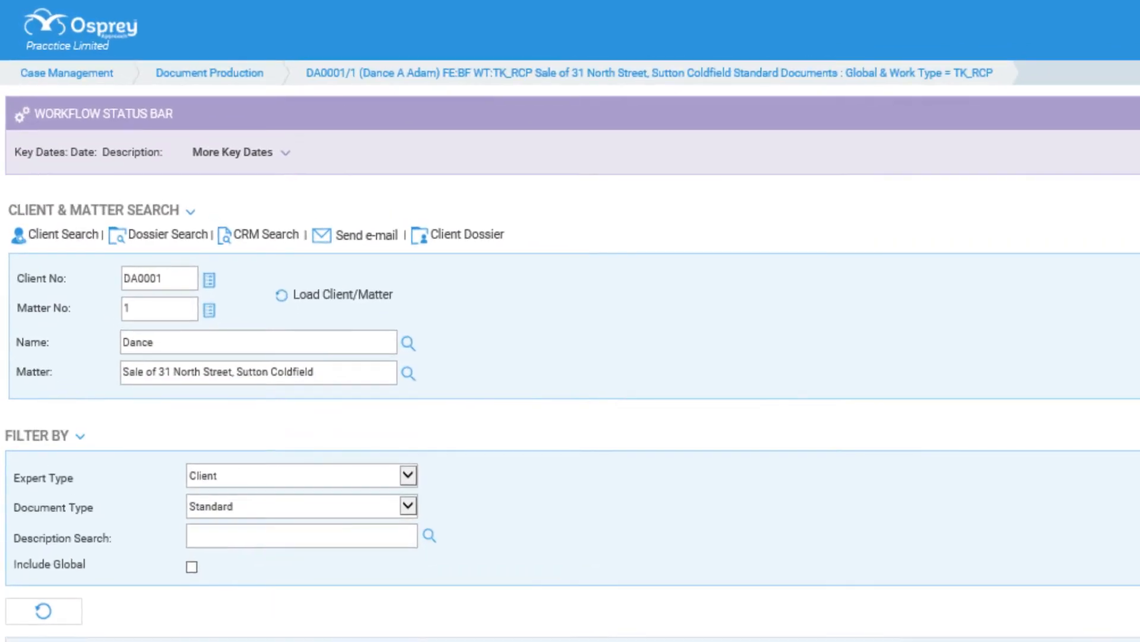
# Keep Document Type as Standard and enter ..Exchange.. in Description Search
pyautogui.click(301, 506)
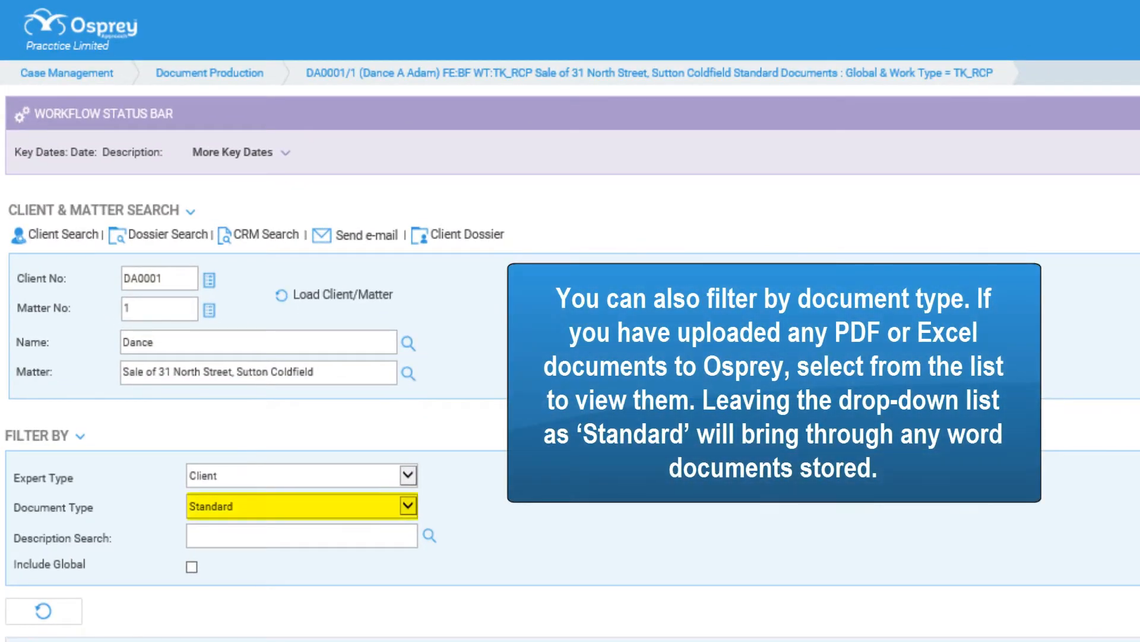
pyautogui.click(406, 506)
pyautogui.write('..Exchange.')
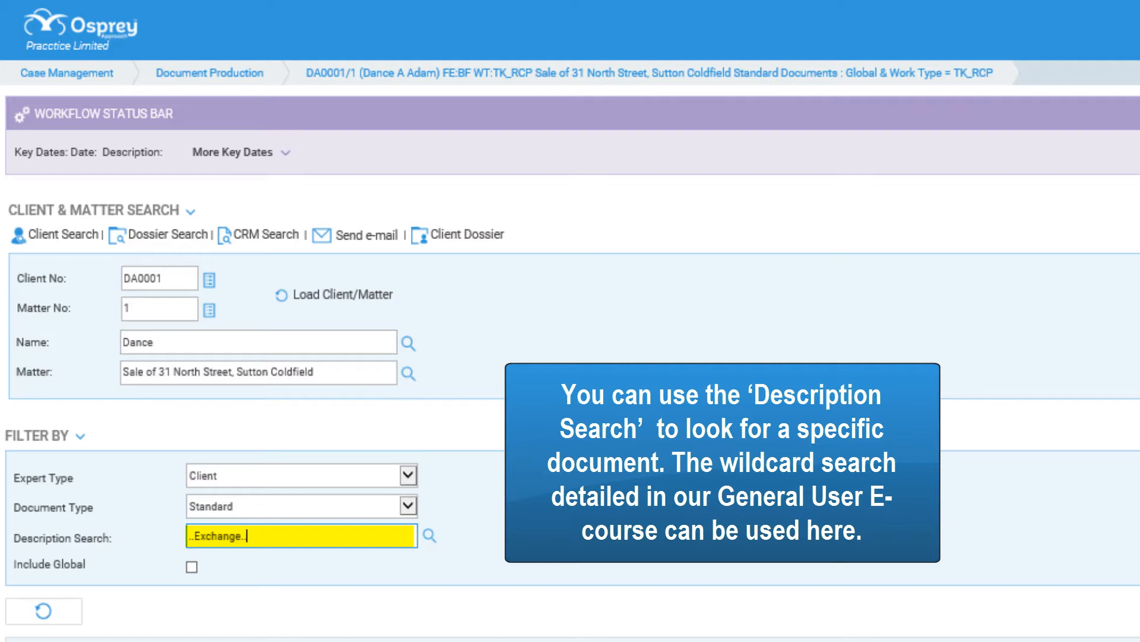
pyautogui.write('.')
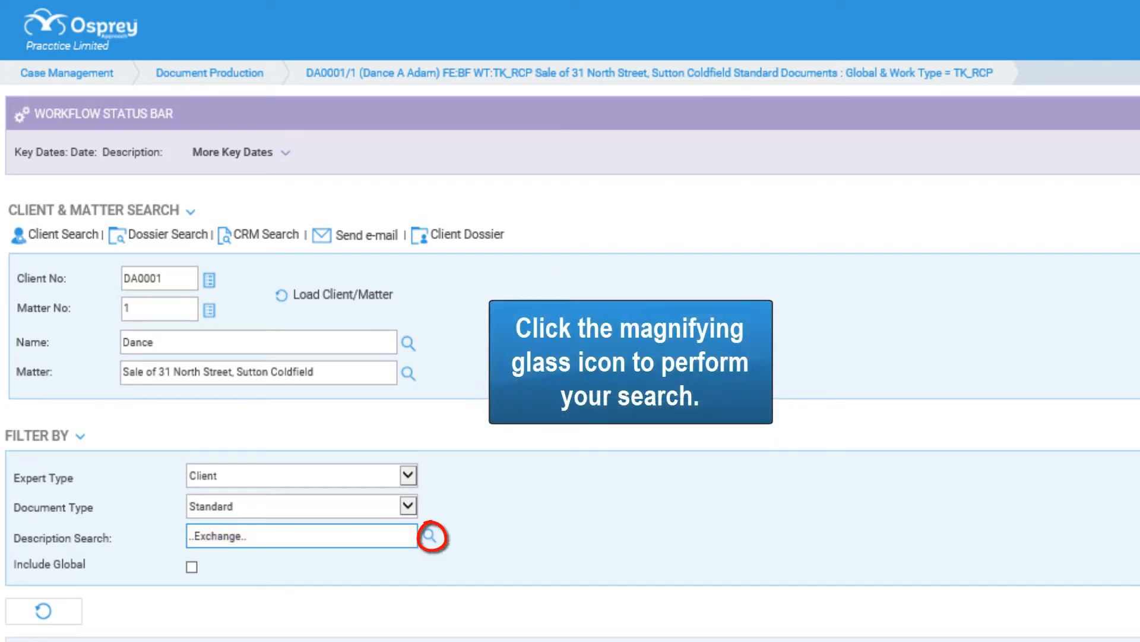
# Run the ..Exchange.. search, leaving RCP Cli Exchange TK_RCP as the only match
pyautogui.click(429, 536)
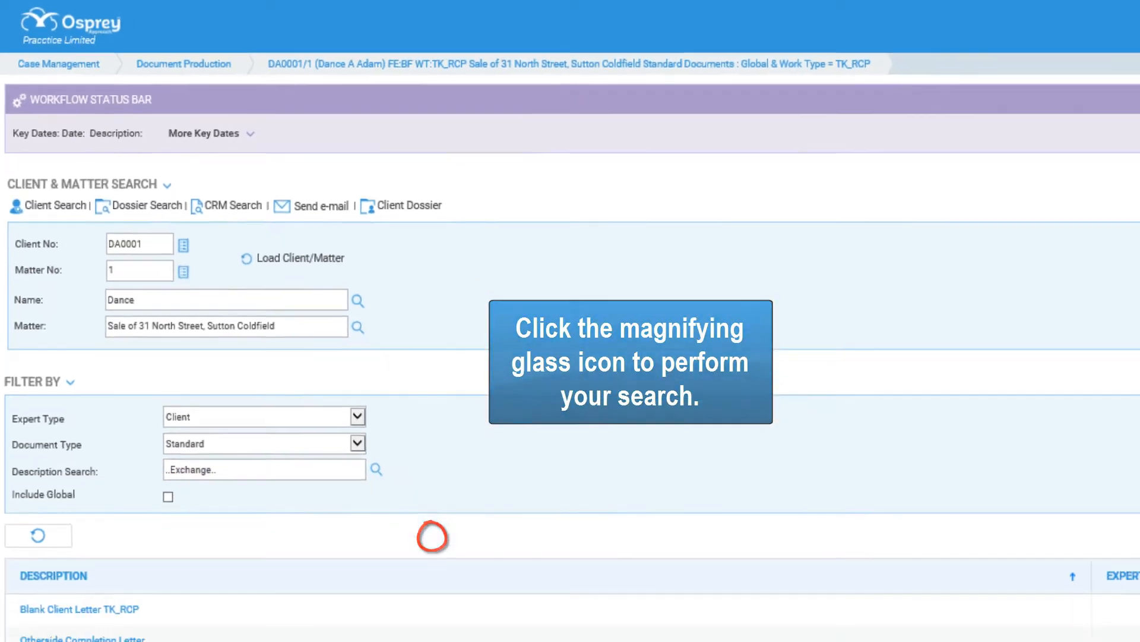
pyautogui.click(377, 469)
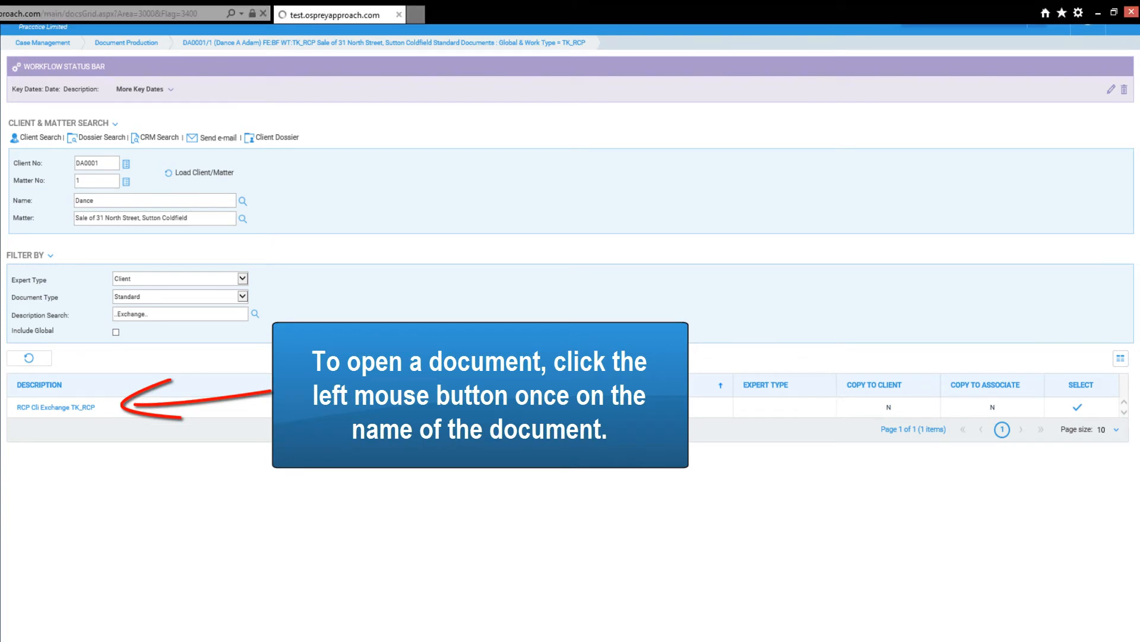
# Launch the RCP Cli Exchange TK_RCP letter so its Save Dialog appears
pyautogui.click(54, 406)
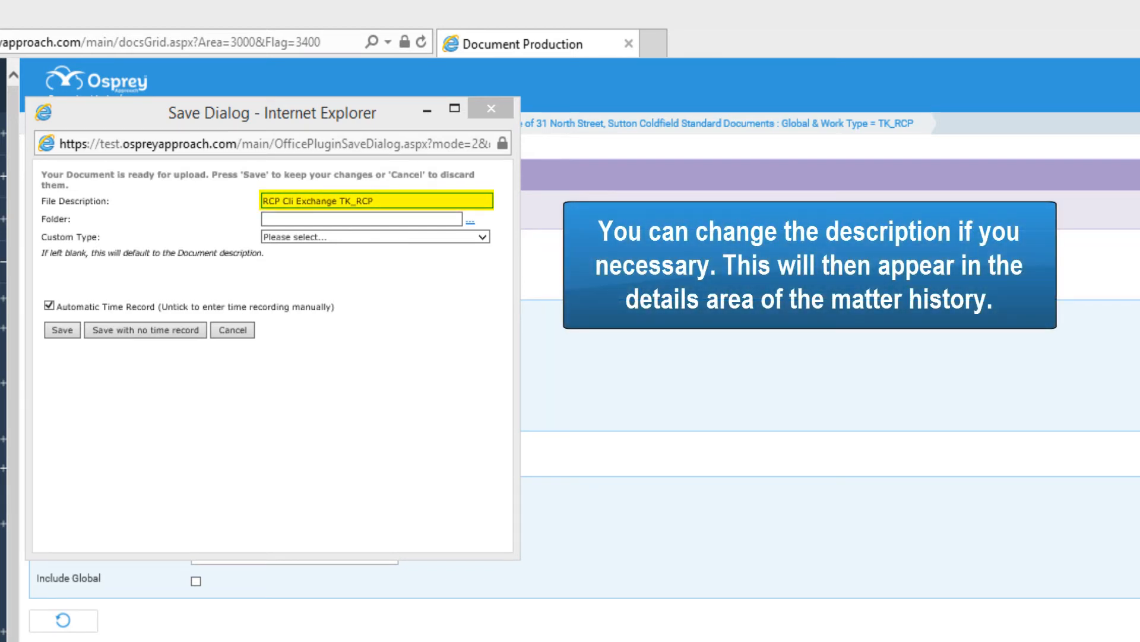
# Edit File Description to RCP Cli Exchange and check the Folder field
pyautogui.doubleClick(355, 202)
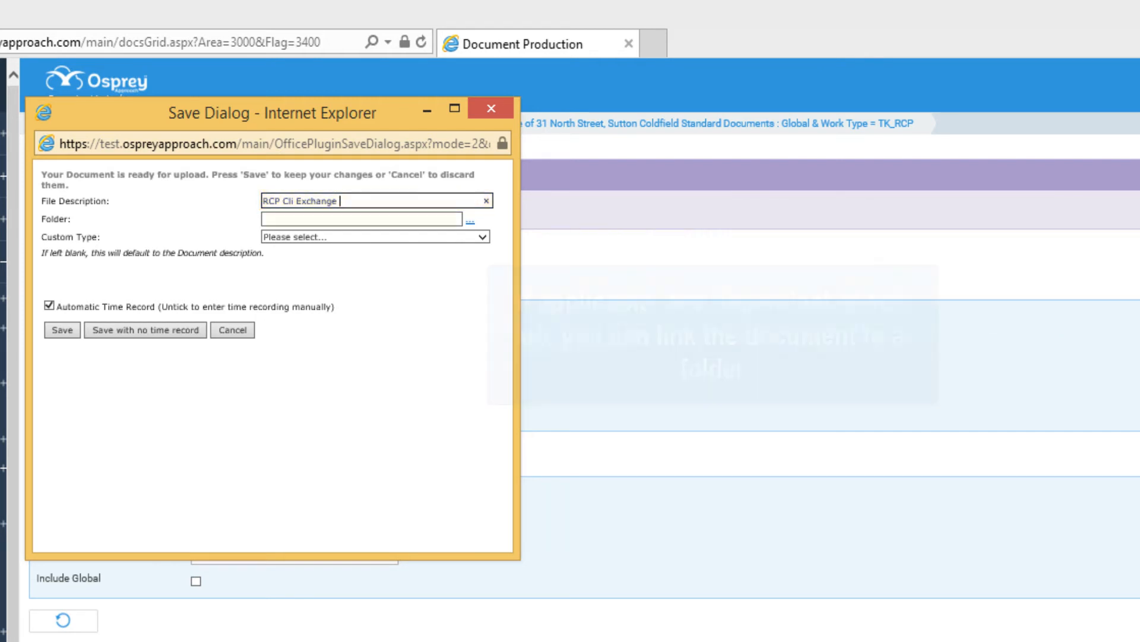
pyautogui.click(360, 219)
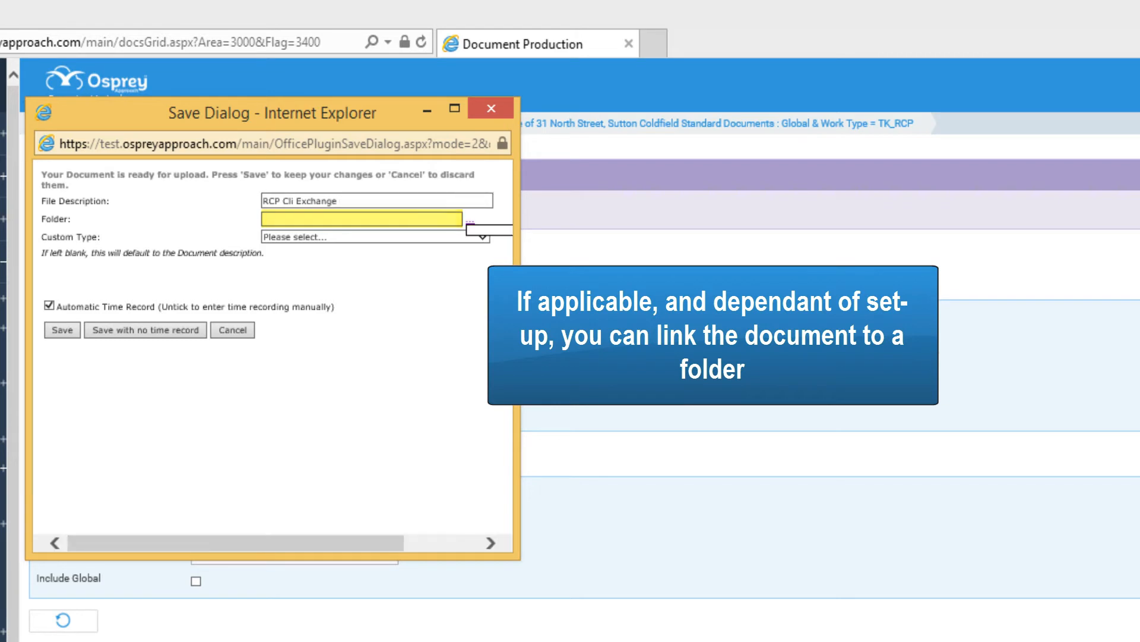
pyautogui.click(478, 219)
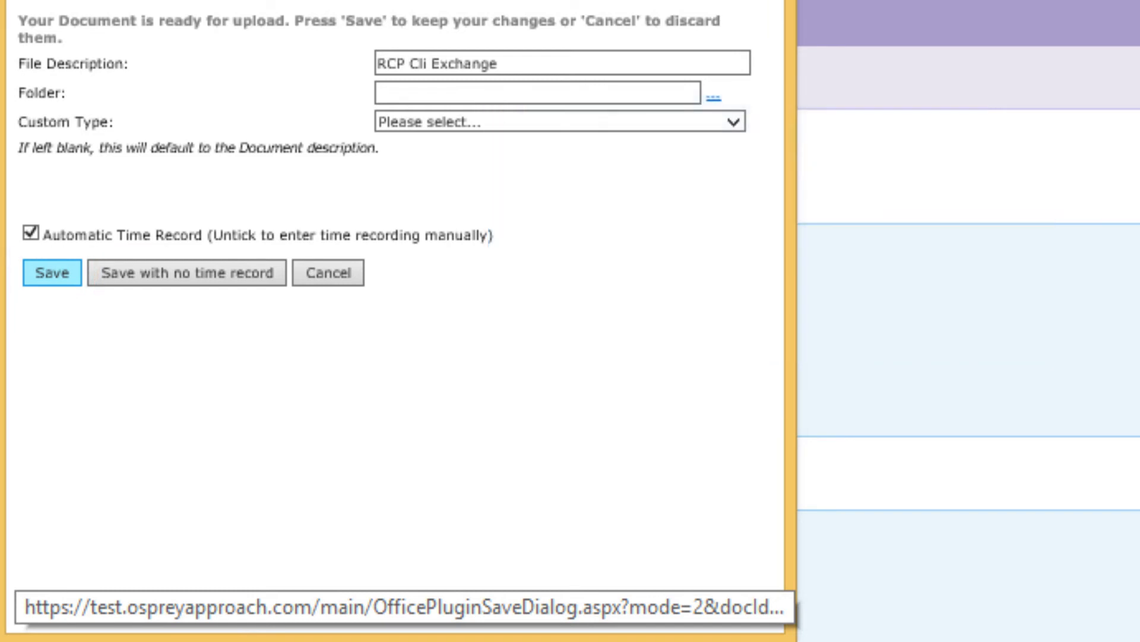
pyautogui.moveTo(186, 274)
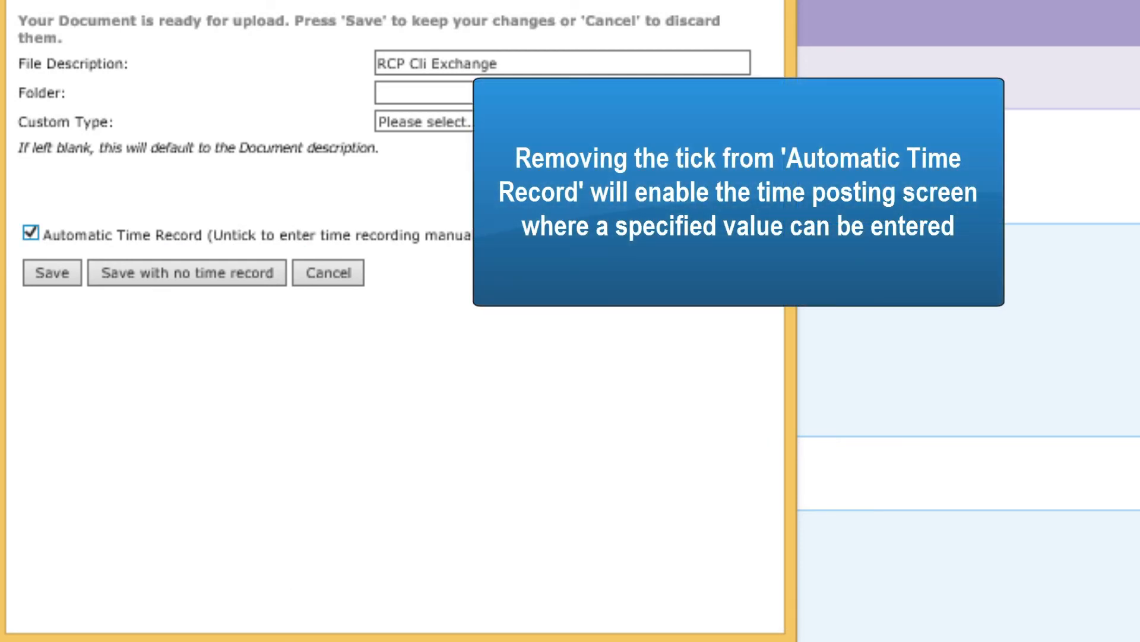
# Save the letter to the matter history with Automatic Time Record ticked
pyautogui.click(31, 234)
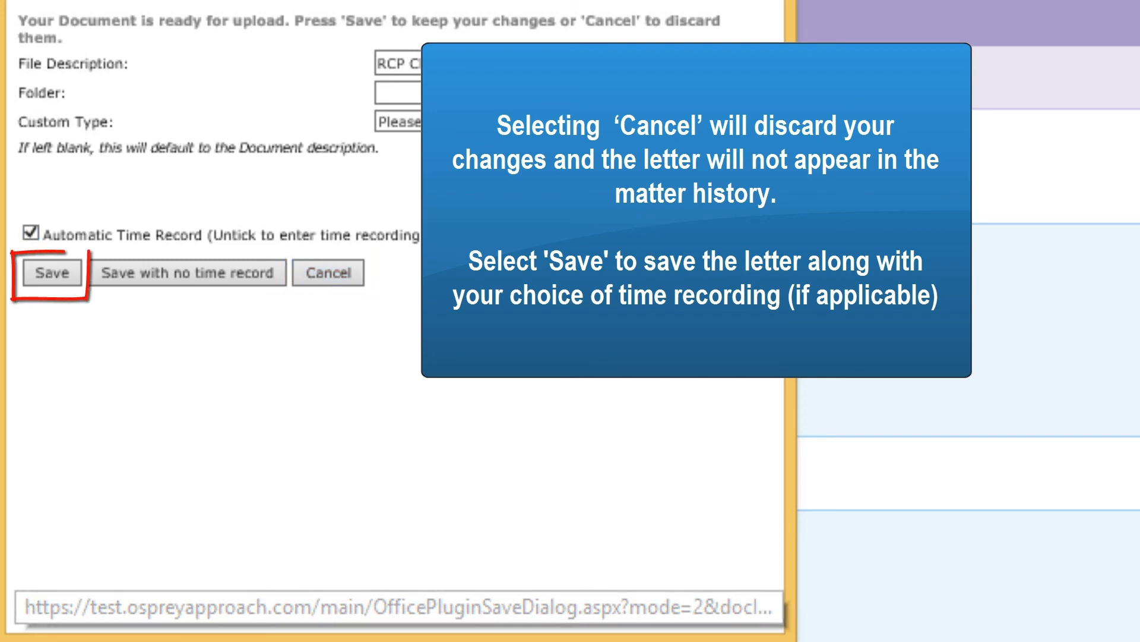
pyautogui.click(51, 273)
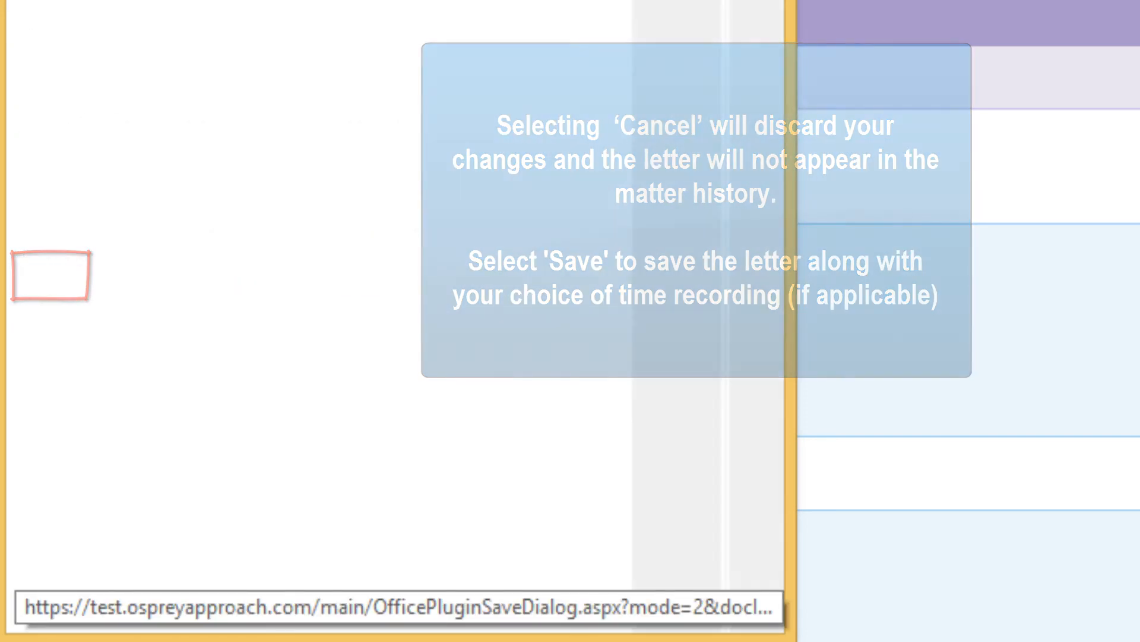